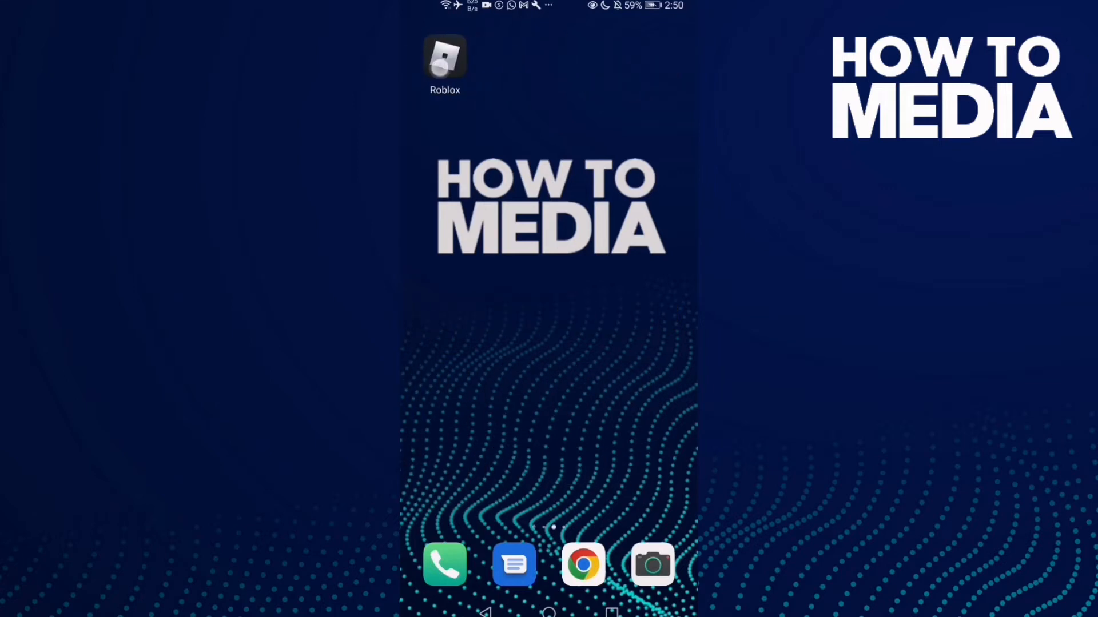
Step: Launch Roblox and open Settings from the More tab's options list
left_click(445, 57)
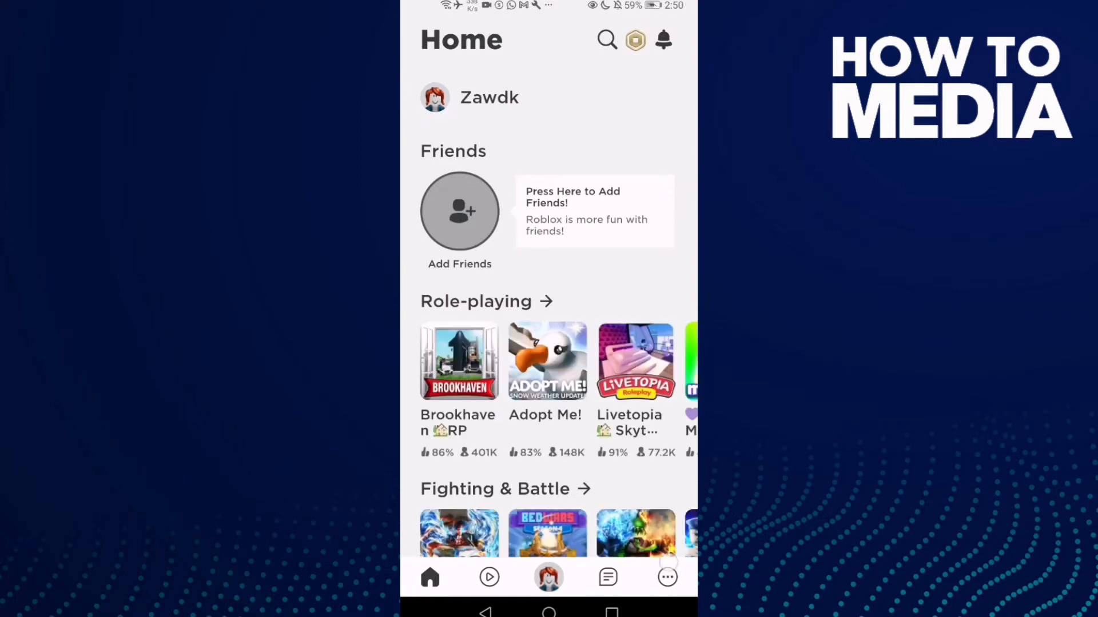
left_click(666, 578)
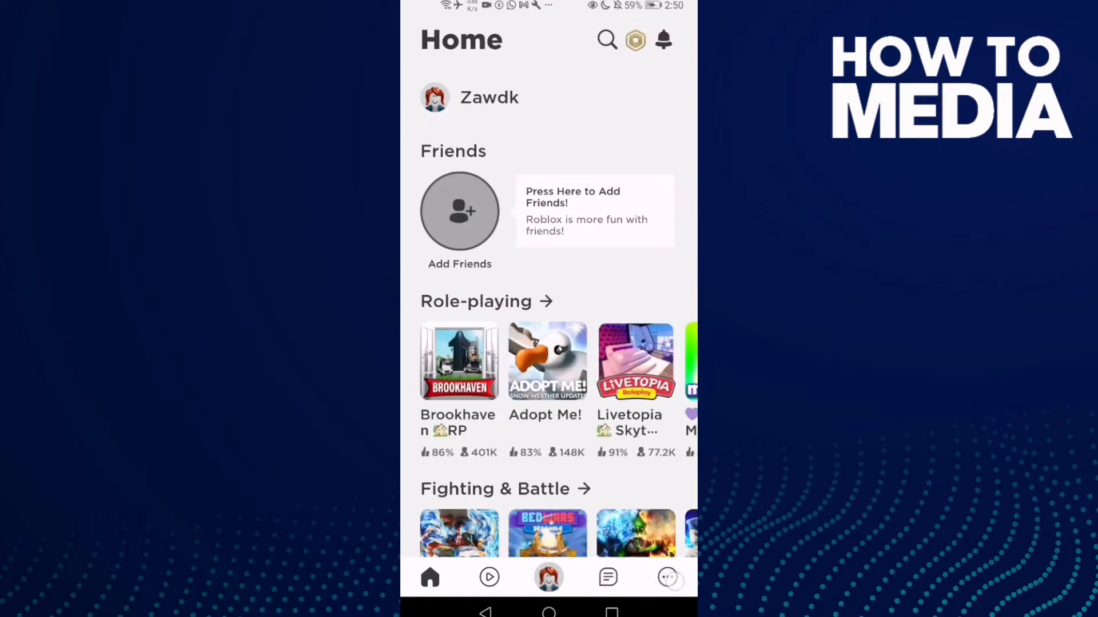
left_click(665, 578)
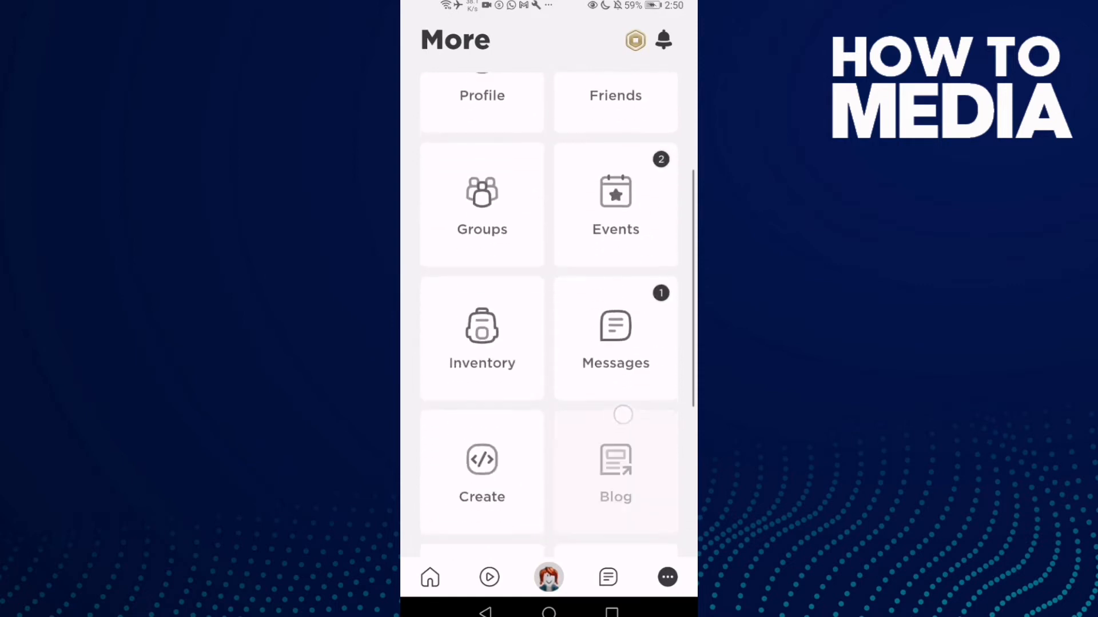
scroll("down", 3)
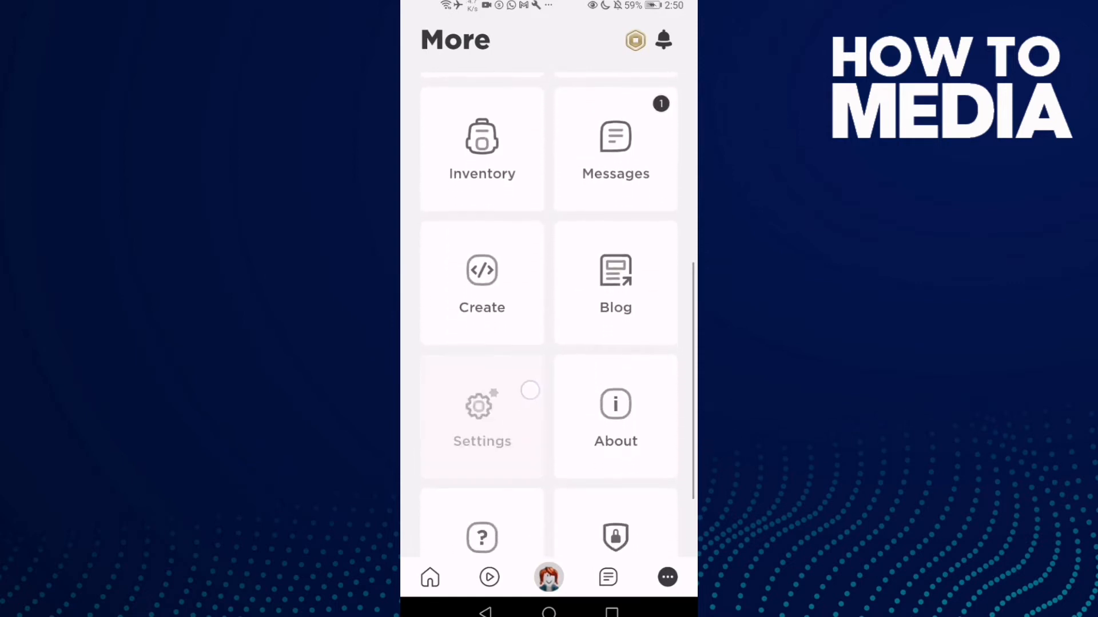
left_click(481, 417)
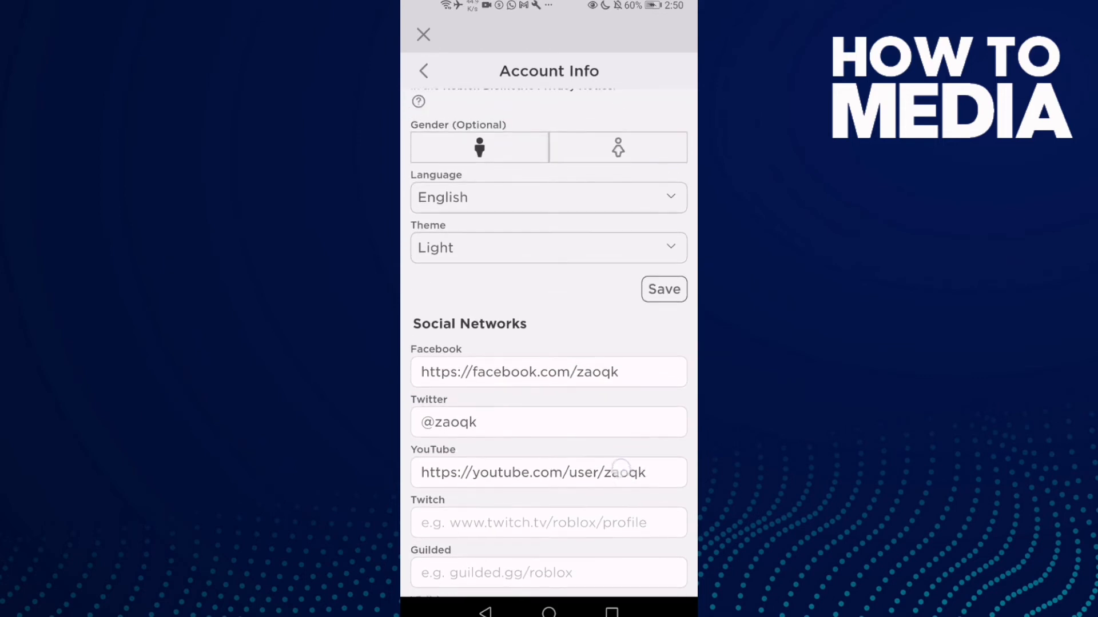
Step: Save Social Networks with the Twitter and YouTube fields empty, then dismiss the Success dialog
scroll("down", 3)
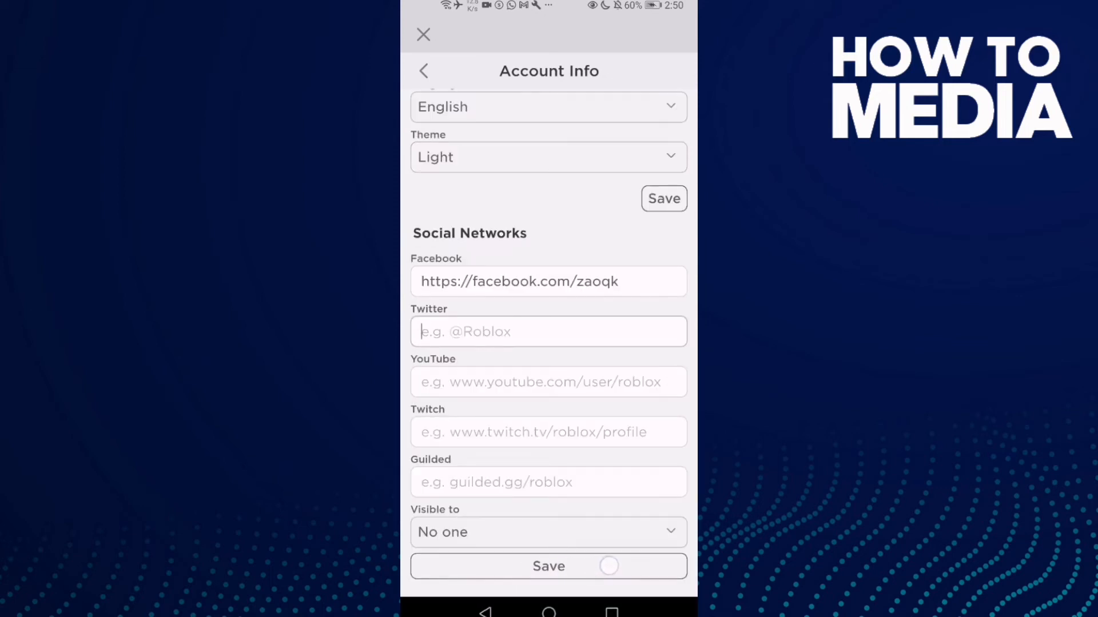
left_click(549, 567)
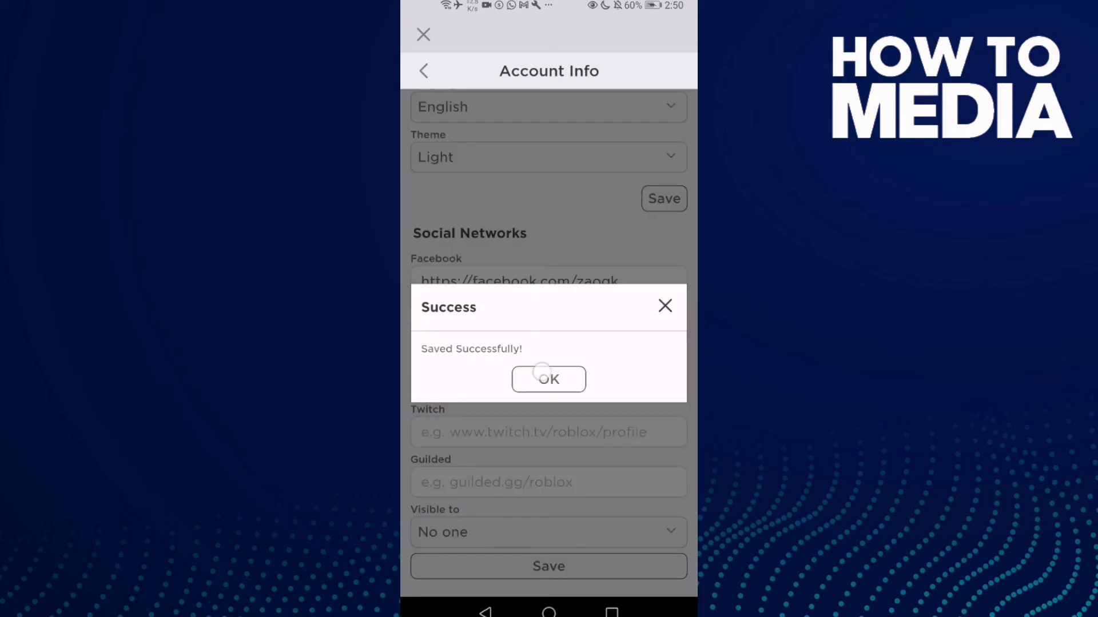
left_click(548, 378)
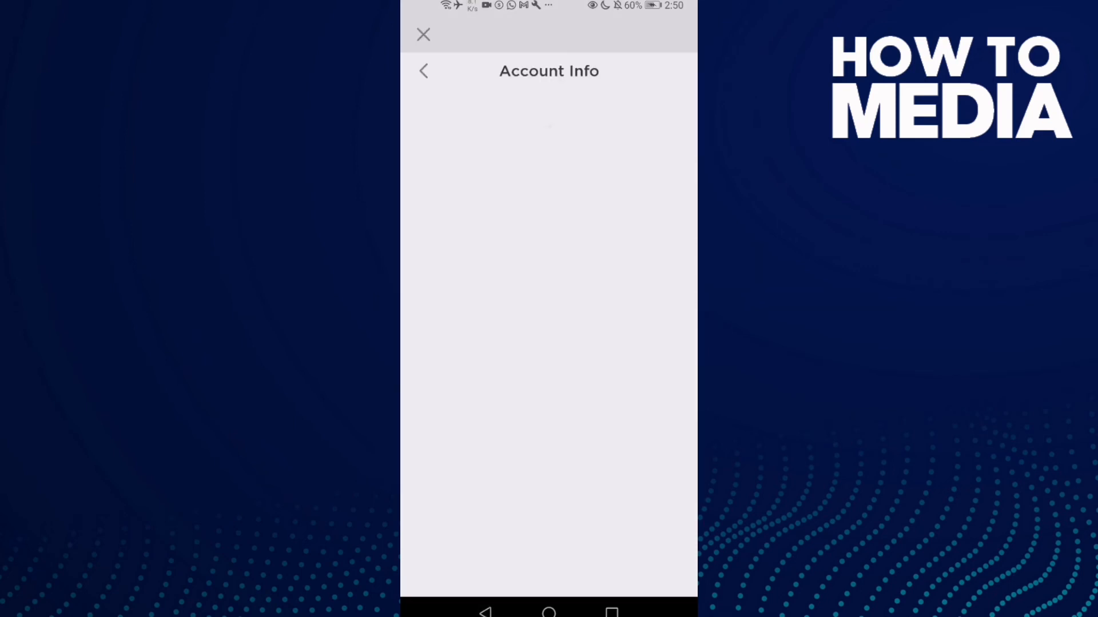
scroll("down", 3)
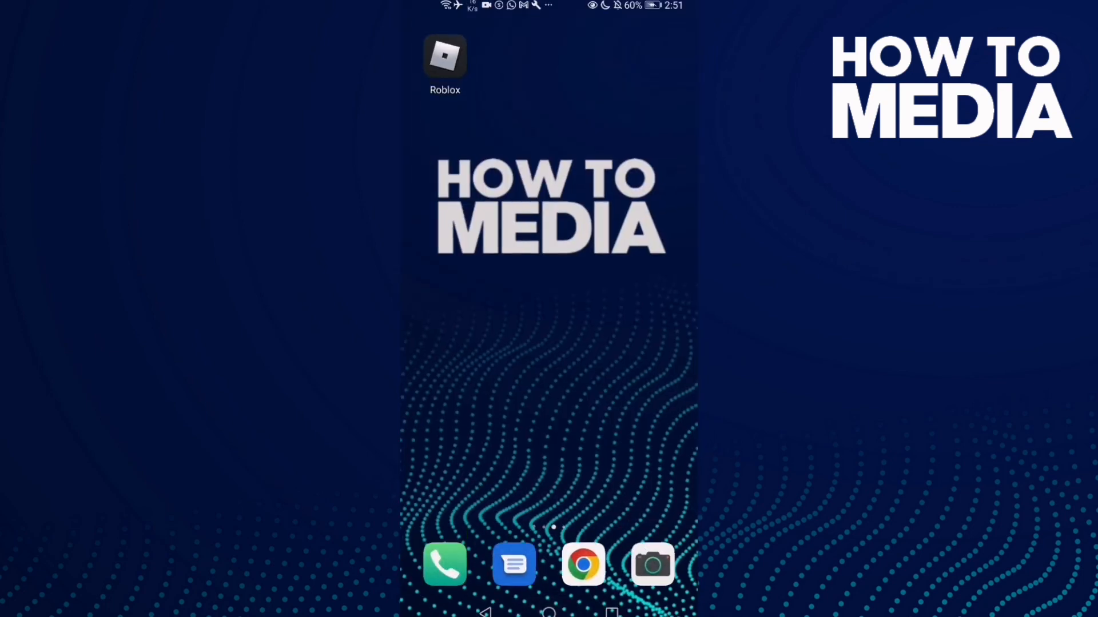
Step: Swipe over to the launcher's main home page with the clock and app shortcuts
scroll("left", 3)
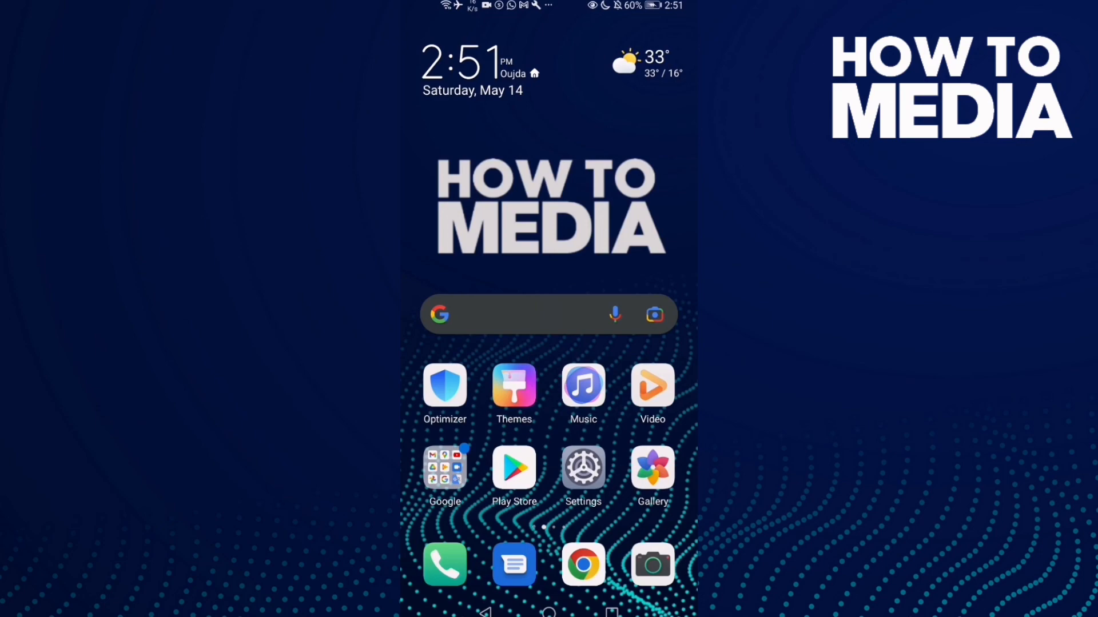